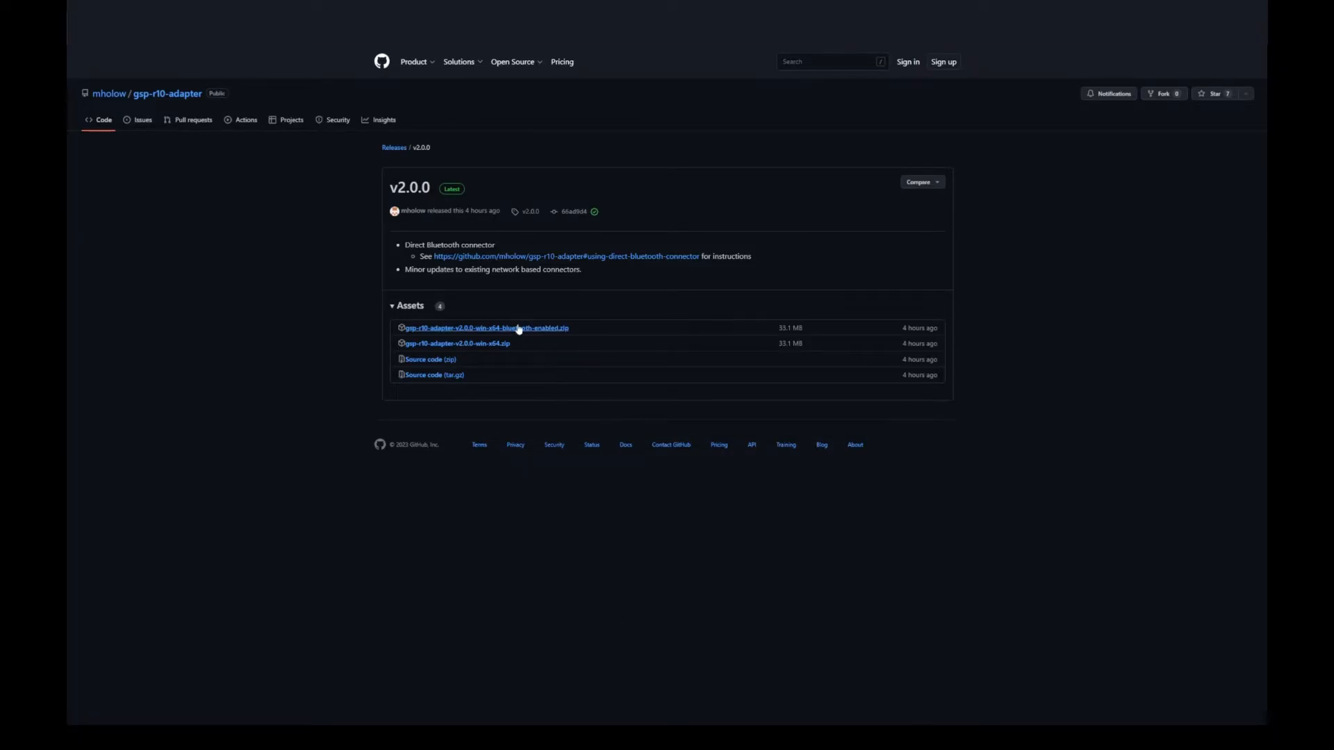
pyautogui.moveTo(414, 333)
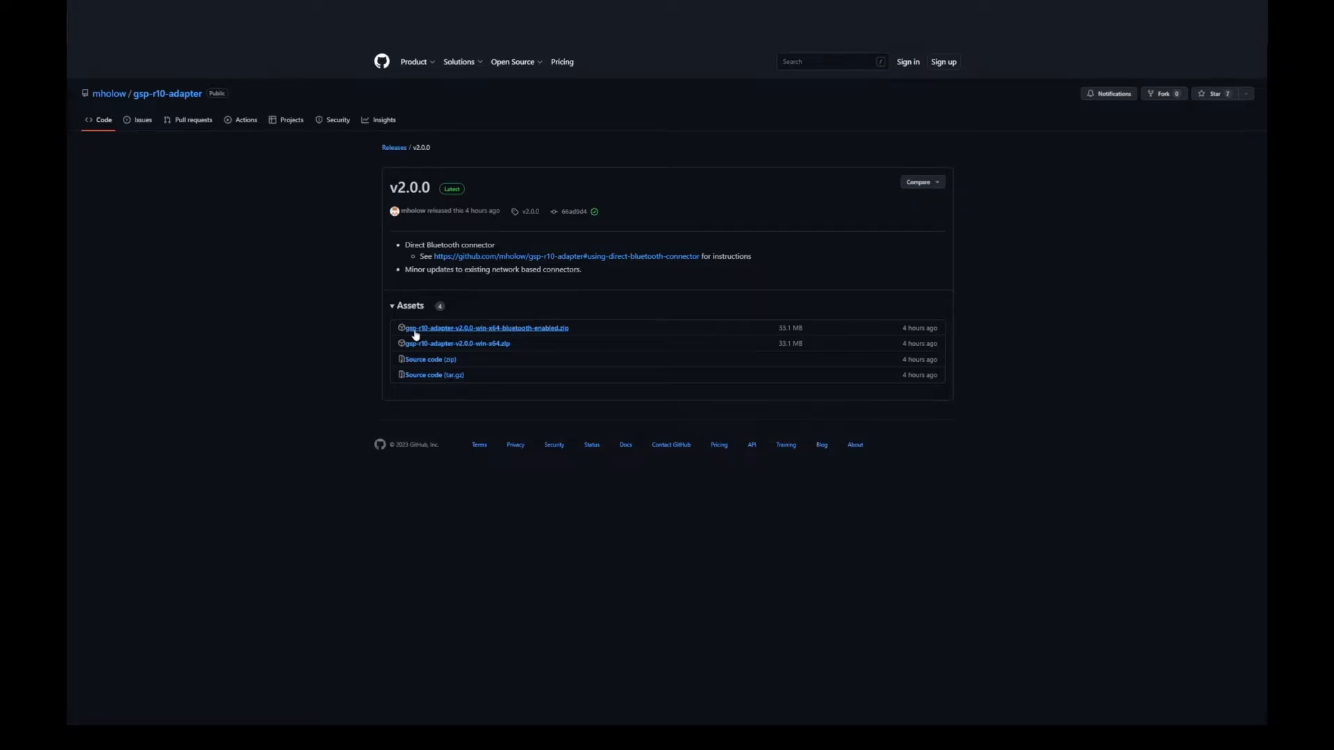
pyautogui.moveTo(457, 337)
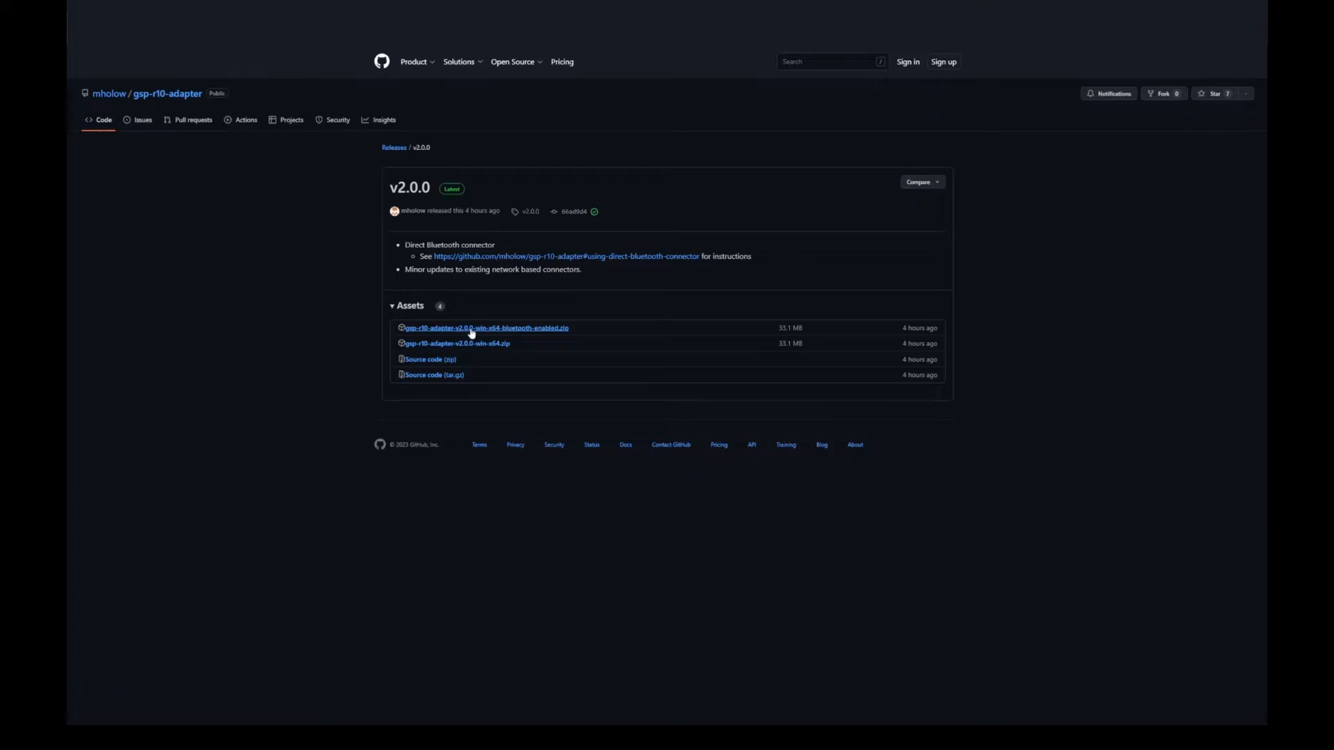
pyautogui.moveTo(509, 332)
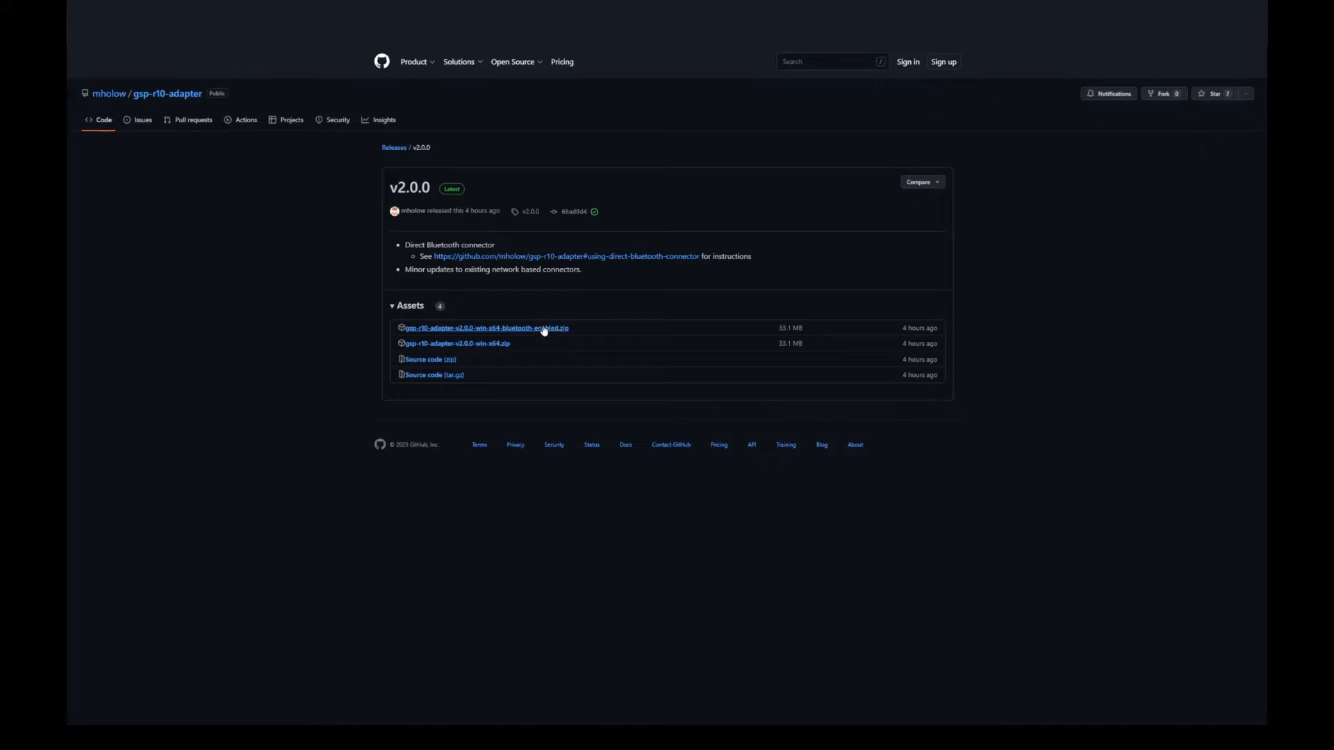
pyautogui.moveTo(552, 330)
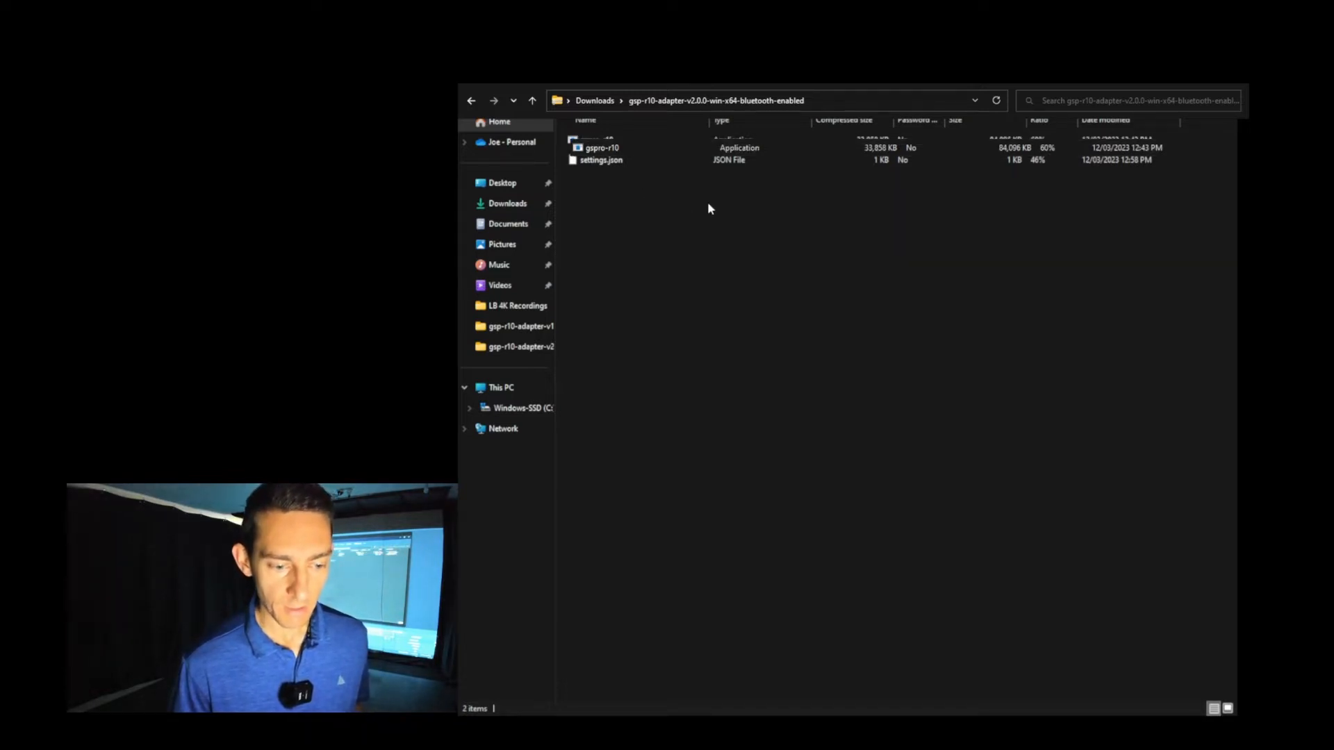
# - Select the downloaded GSPro R10 adapter zip to copy gspro-r10 and settings.json into R10 Connect
pyautogui.click(607, 161)
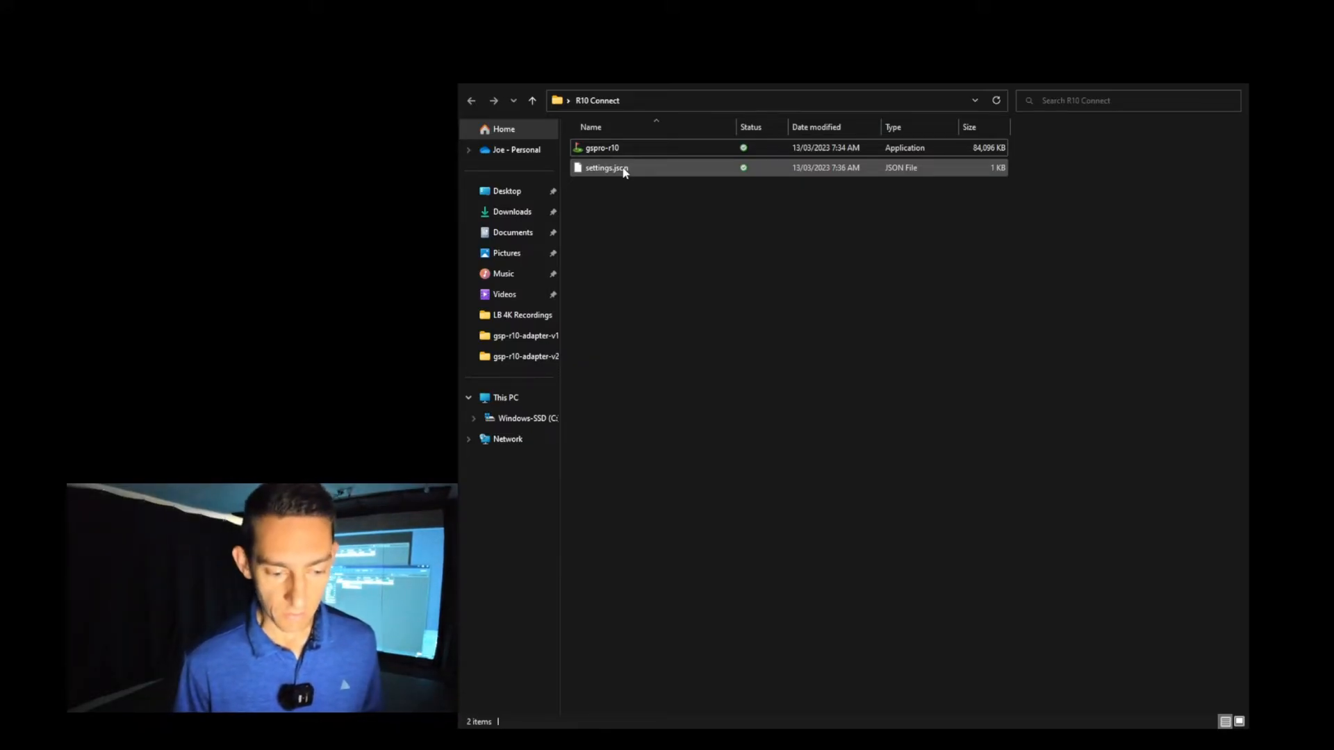
# - Edit settings.json in Notepad so the bluetooth altitude reads 1000 feet instead of 0
pyautogui.click(607, 168)
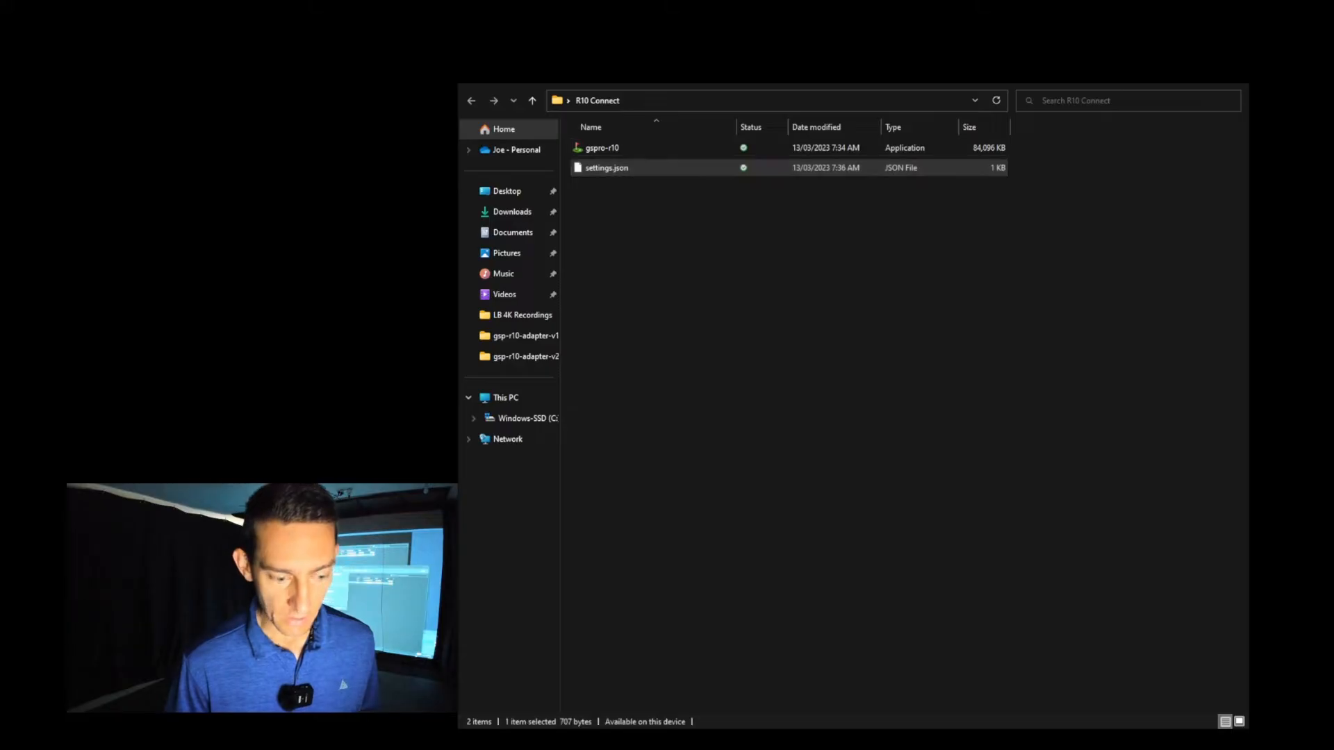
pyautogui.doubleClick(607, 168)
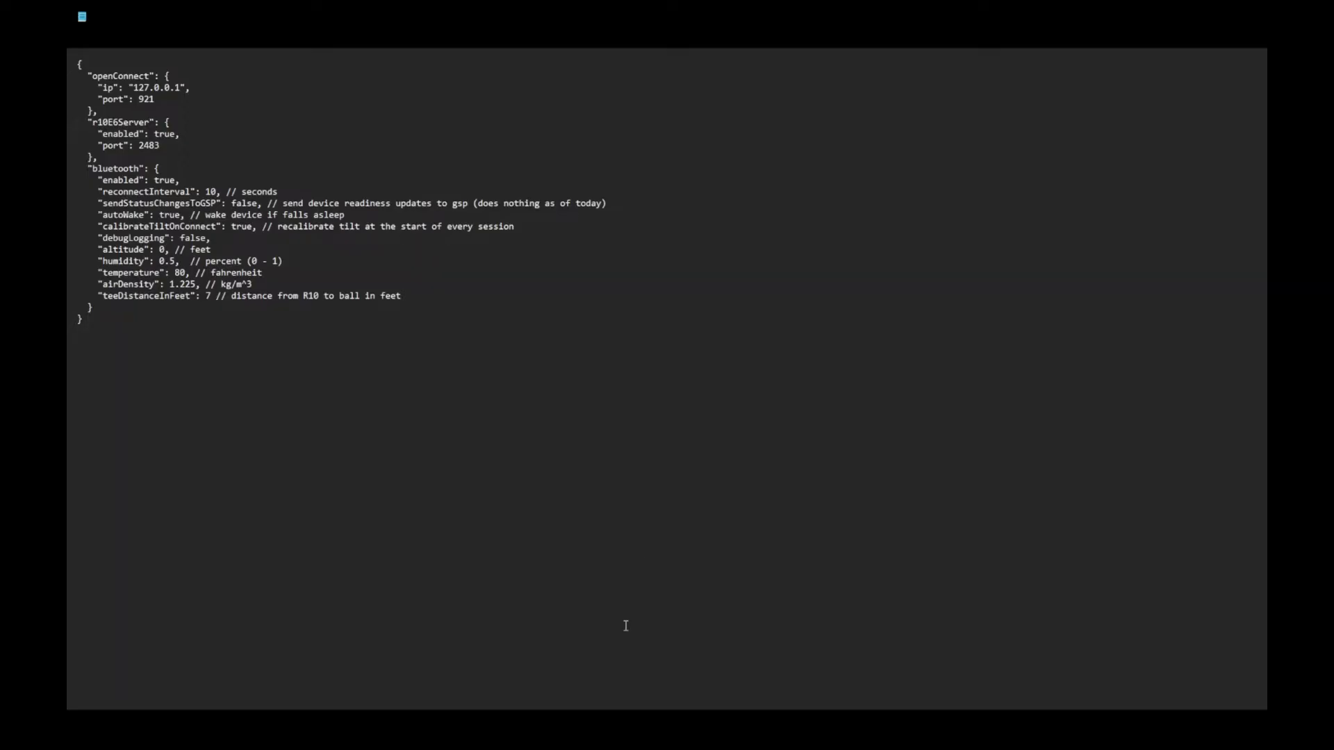
pyautogui.moveTo(851, 6)
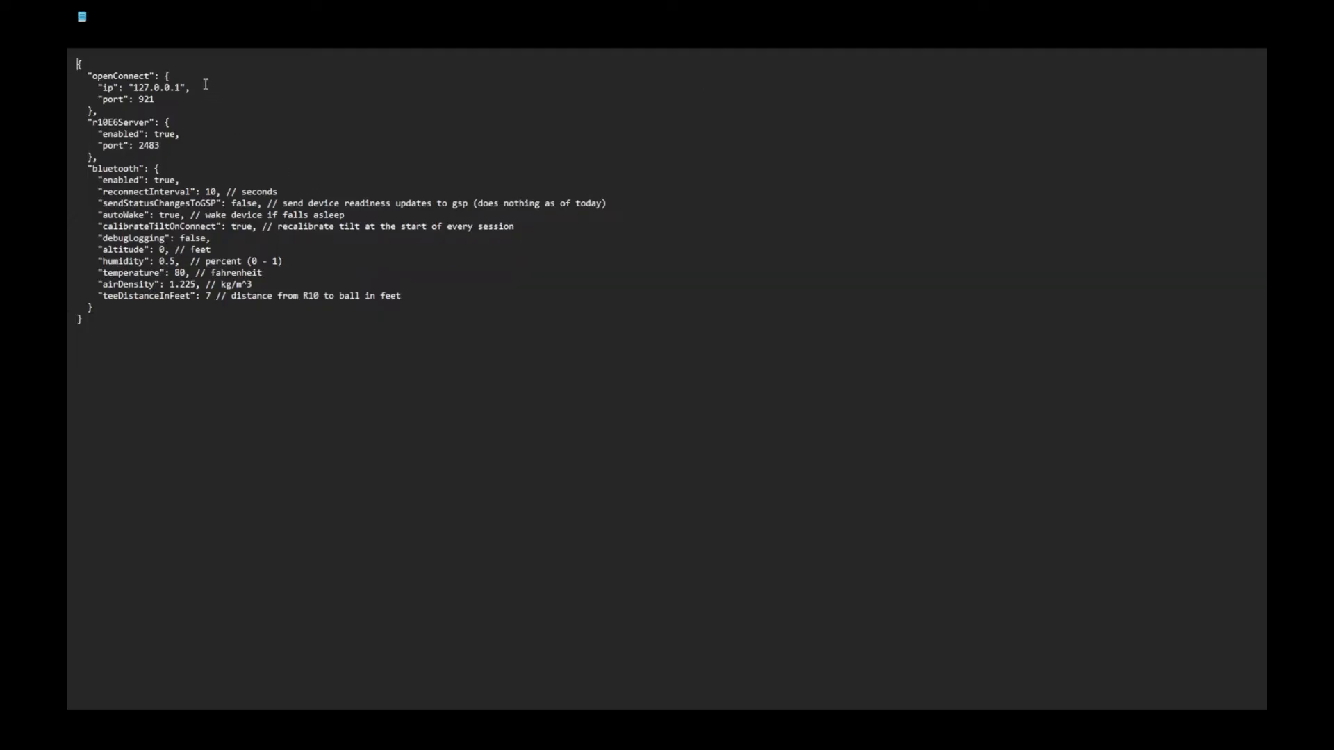
pyautogui.moveTo(240, 189)
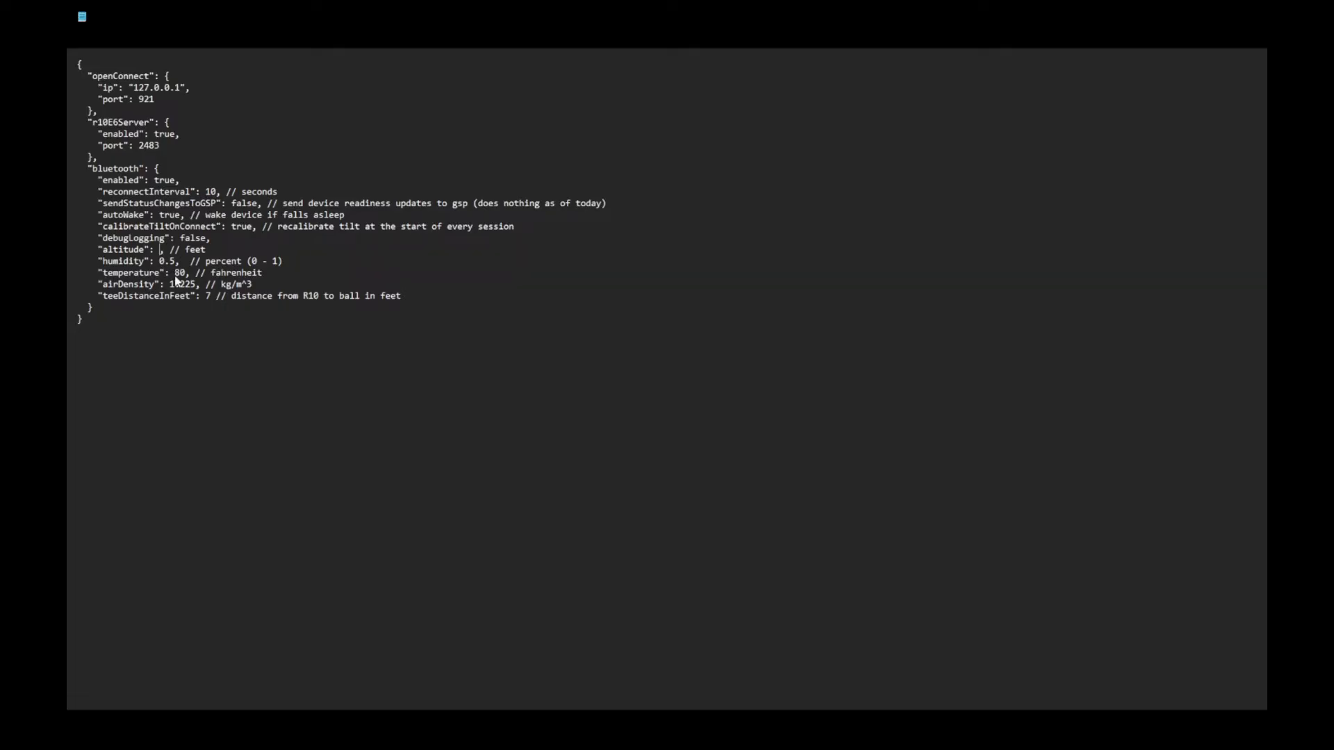
pyautogui.write('1000')
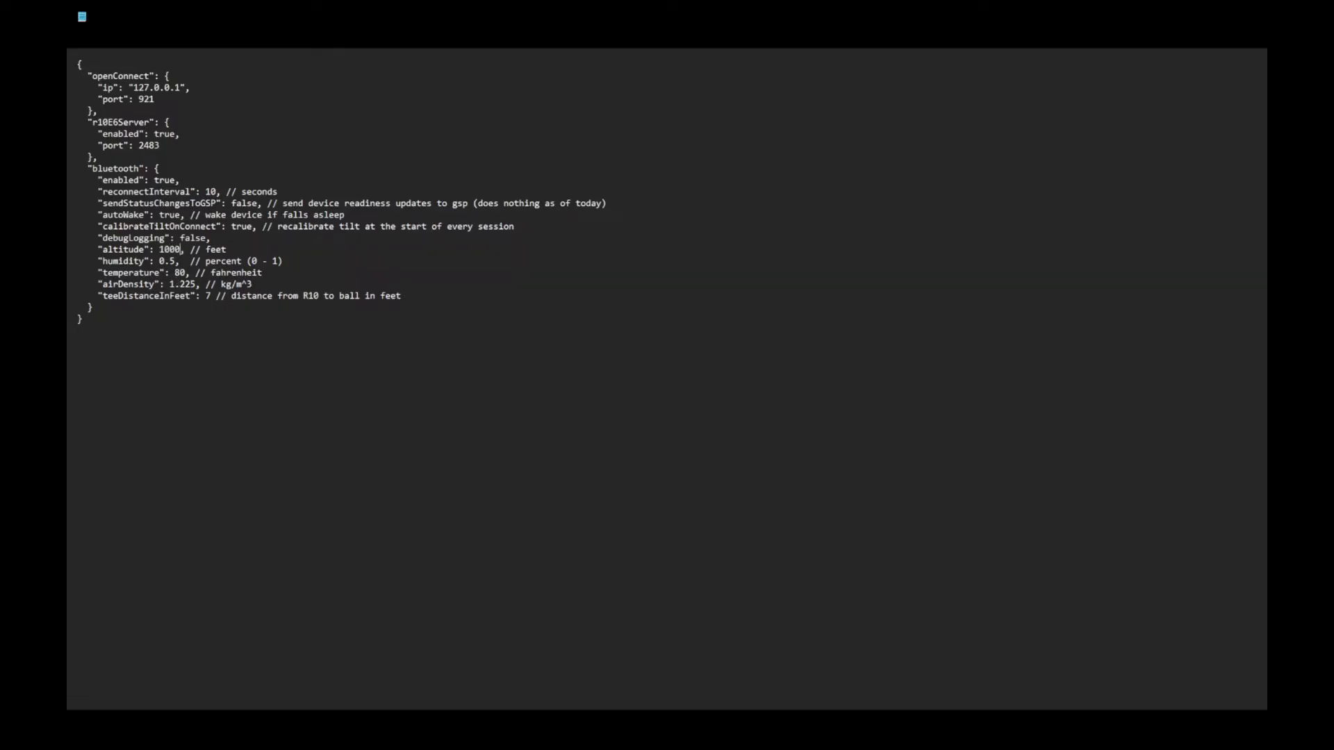
pyautogui.moveTo(658, 21)
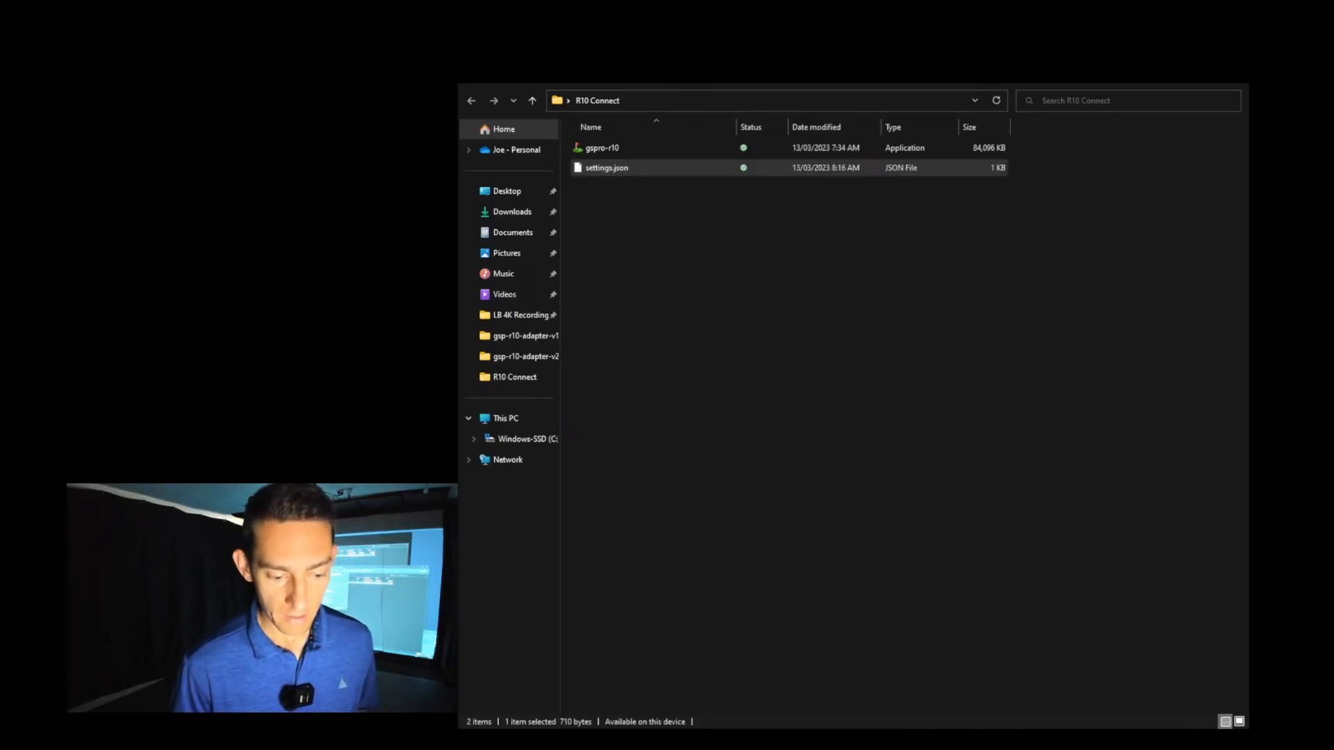
# - Reopen settings.json and restore the altitude value from 1000 back to 0 feet
pyautogui.doubleClick(606, 168)
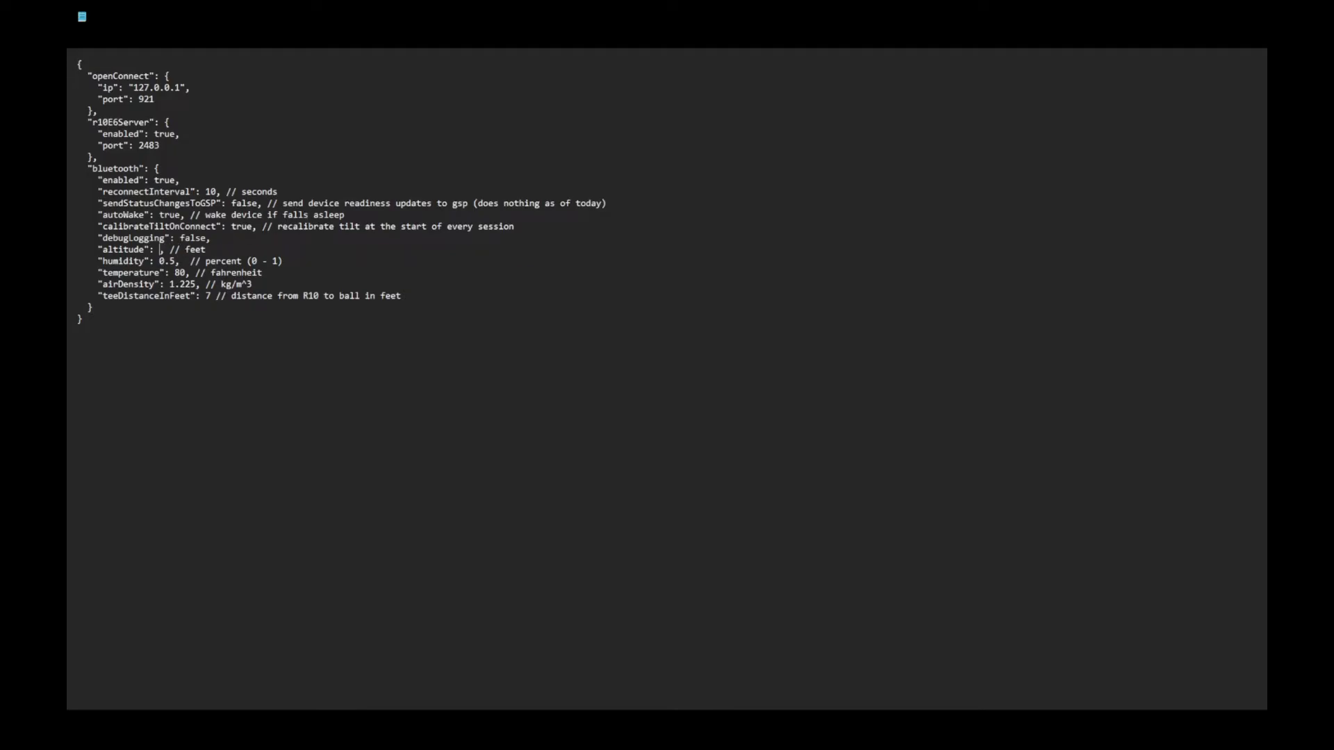
pyautogui.write('0')
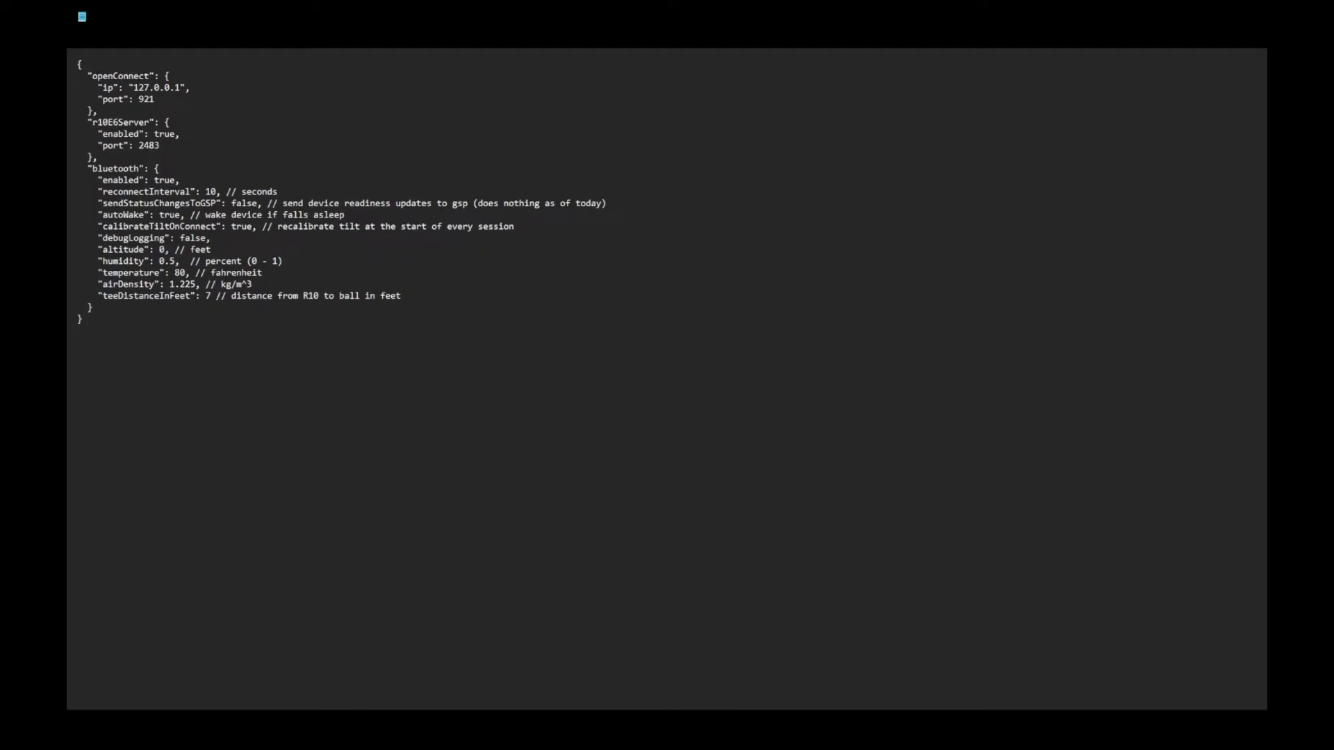
pyautogui.moveTo(591, 419)
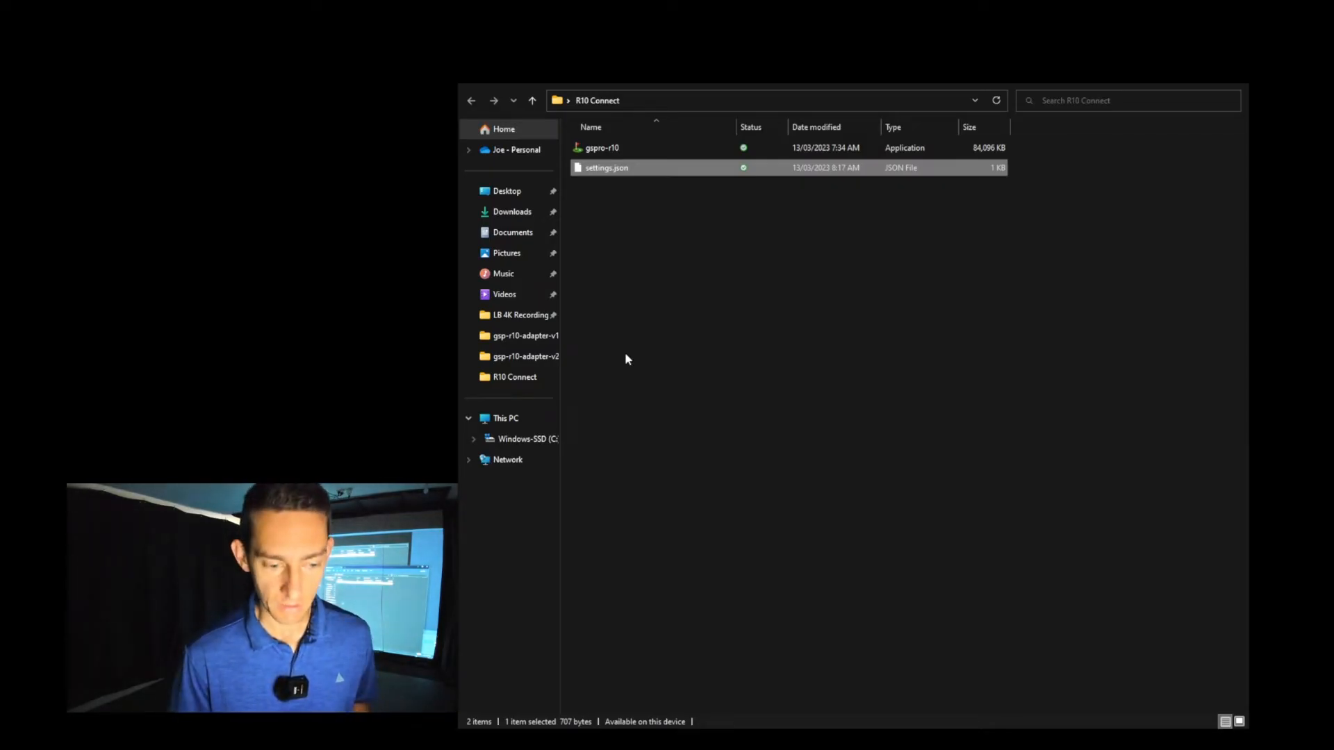
pyautogui.moveTo(1238, 36)
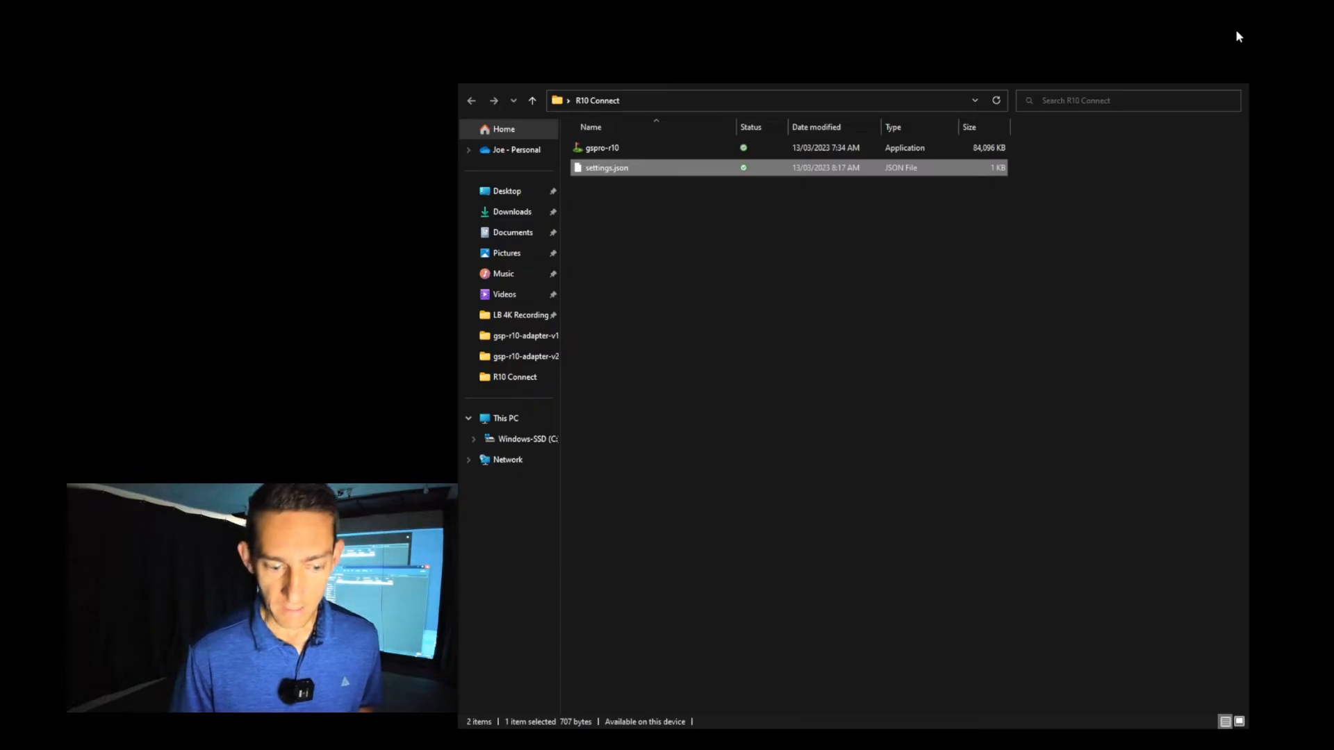